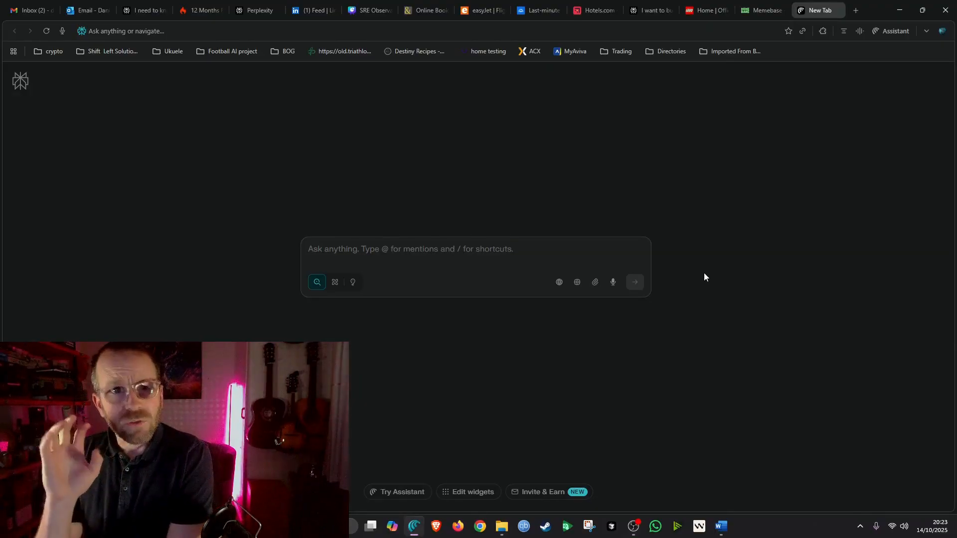
mouse_move(461, 274)
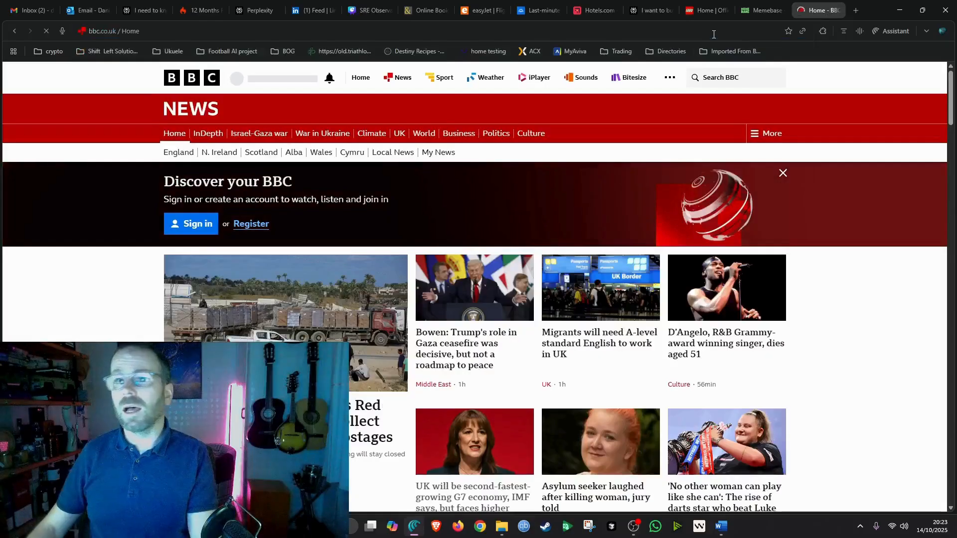
Open the BBC article on the UK as the G7's second-fastest growing economy and read through it.
left_click(497, 134)
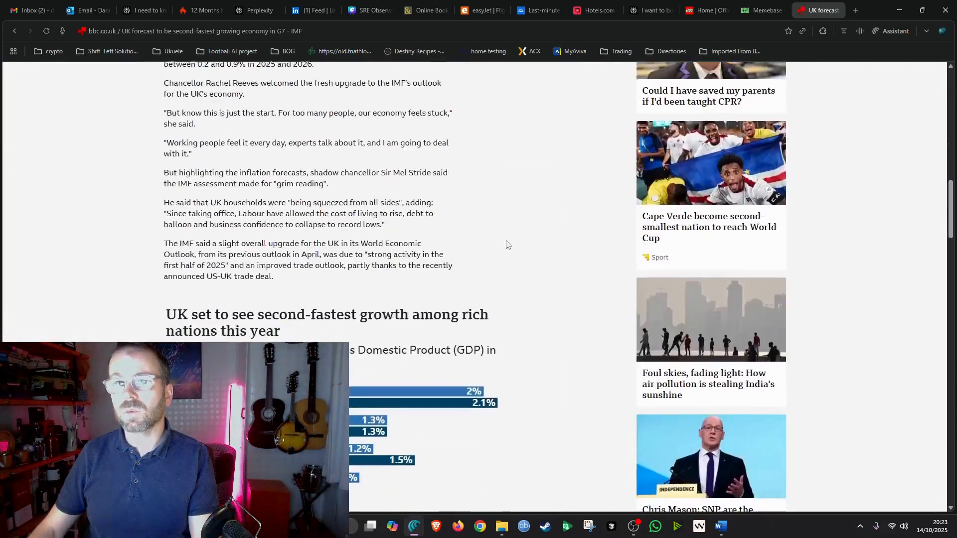
scroll("down", 3)
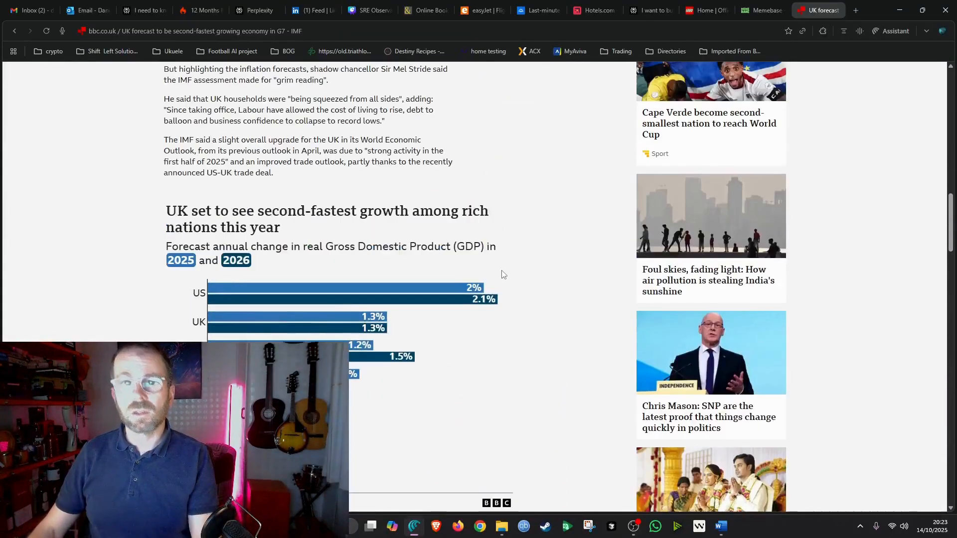
scroll("up", 3)
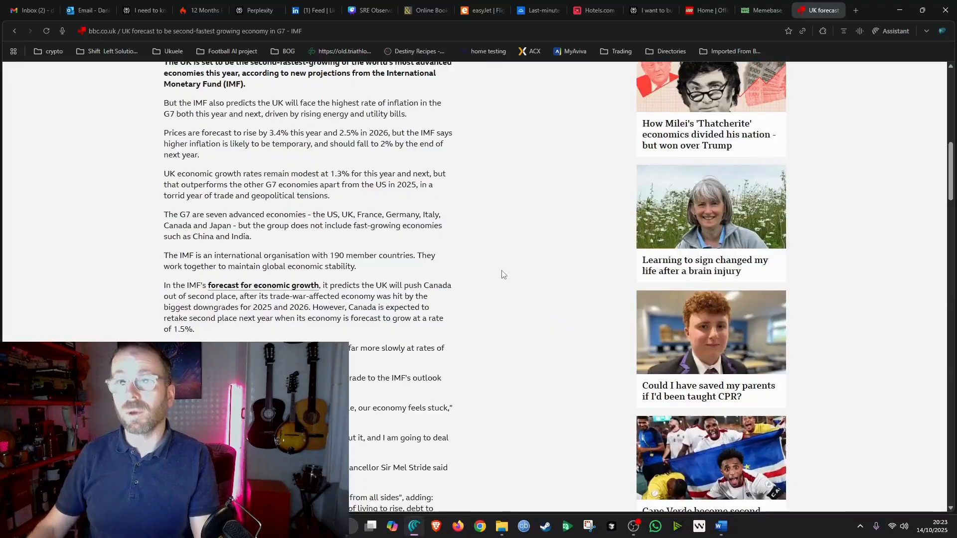
mouse_move(929, 16)
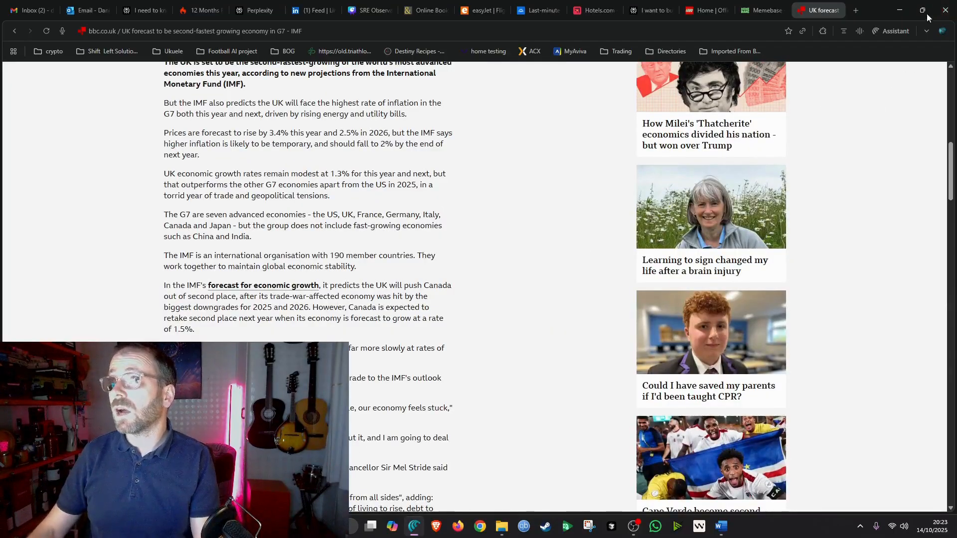
Ask the Assistant to 'summarise this article' and read its bullet-point summary of the IMF forecast piece.
left_click(895, 31)
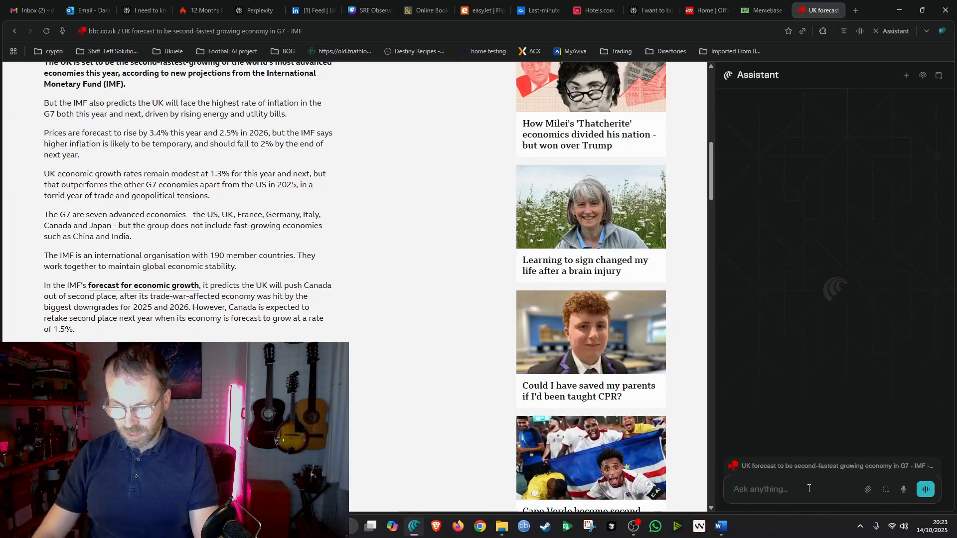
type("summarise this article")
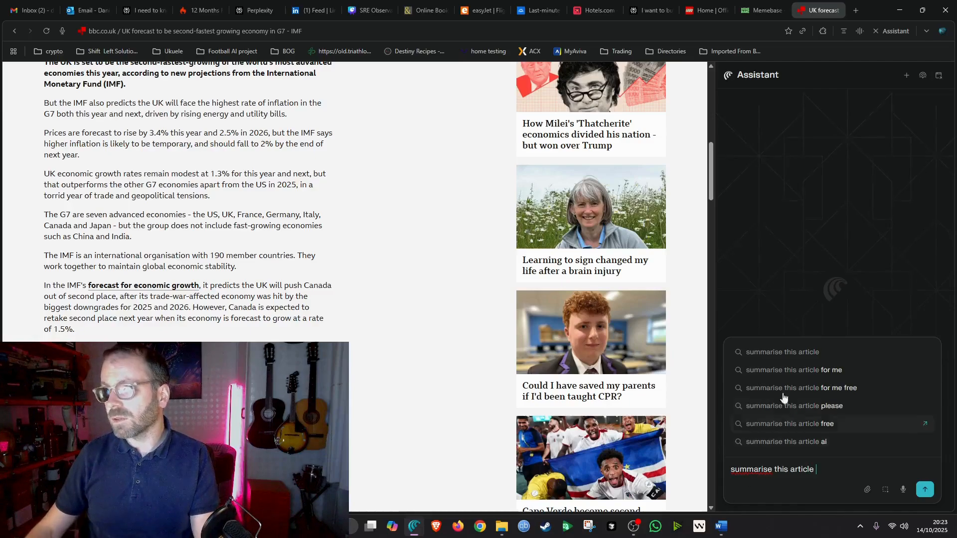
left_click(925, 490)
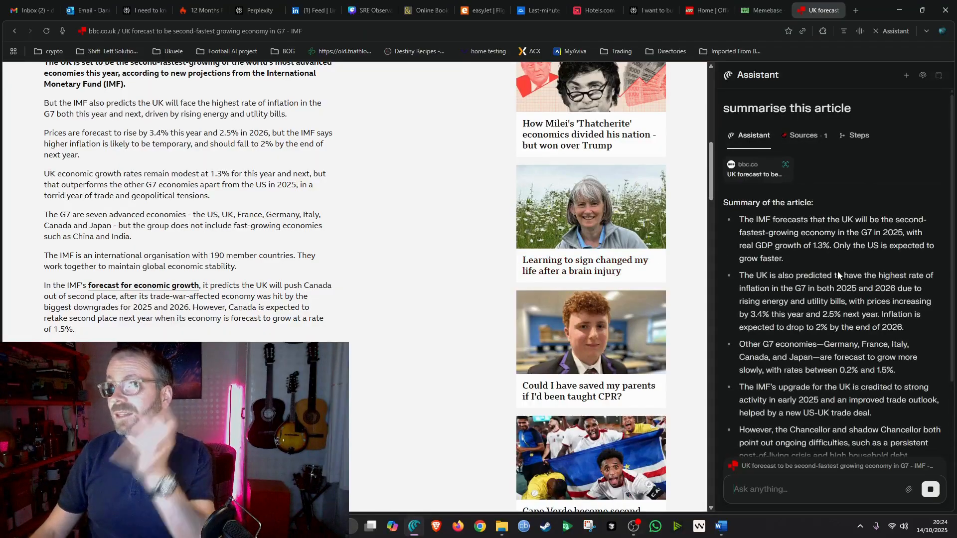
scroll("down", 3)
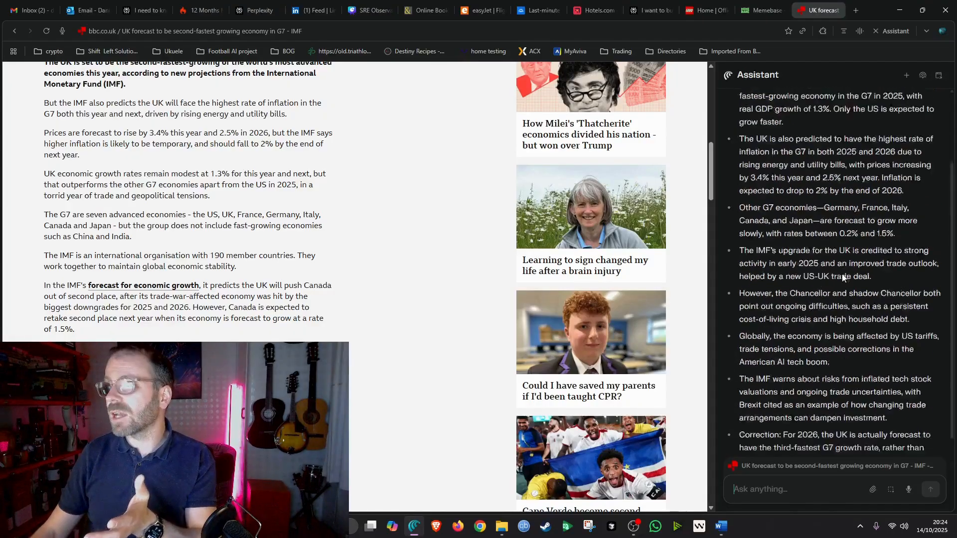
scroll("down", 3)
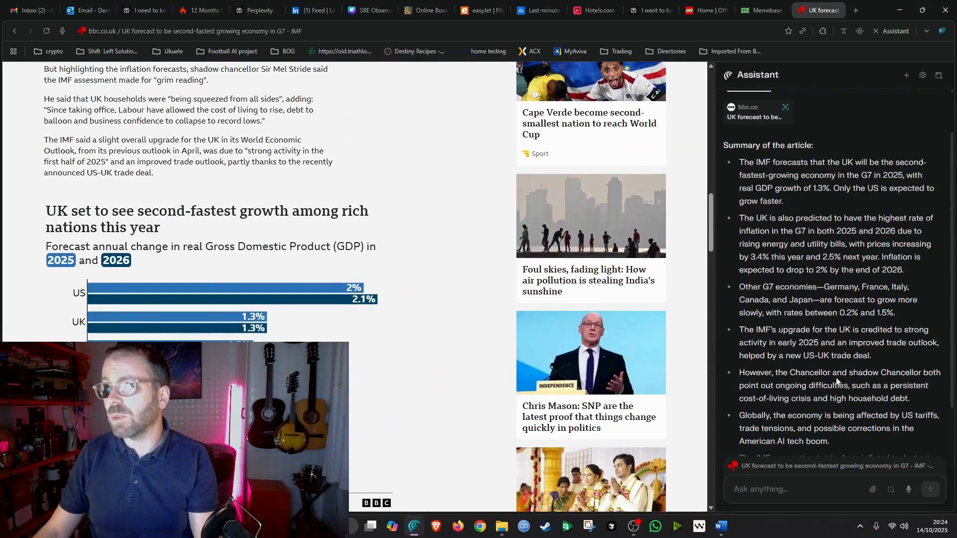
scroll("down", 3)
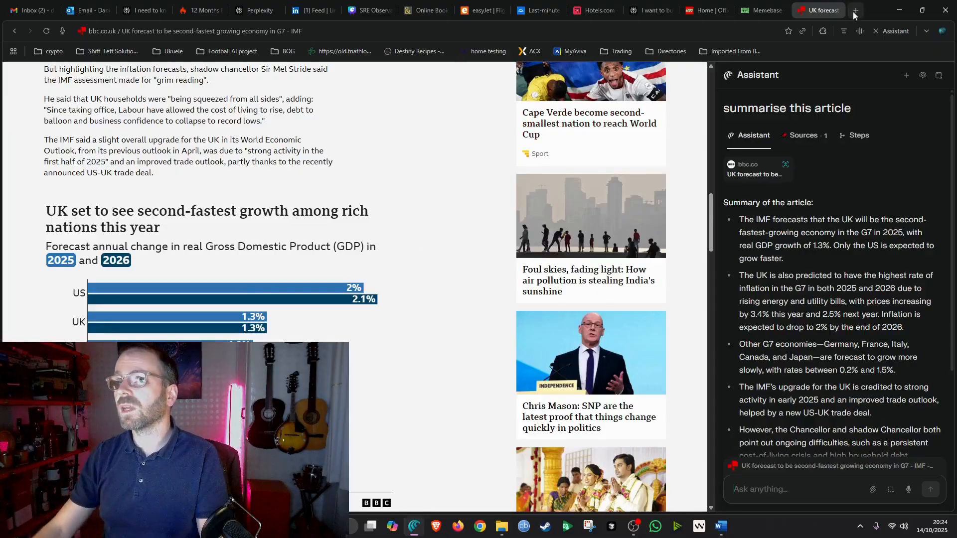
In a new tab, search amazon.co.uk for 'office chair' and bring up the Assistant beside the results.
left_click(855, 10)
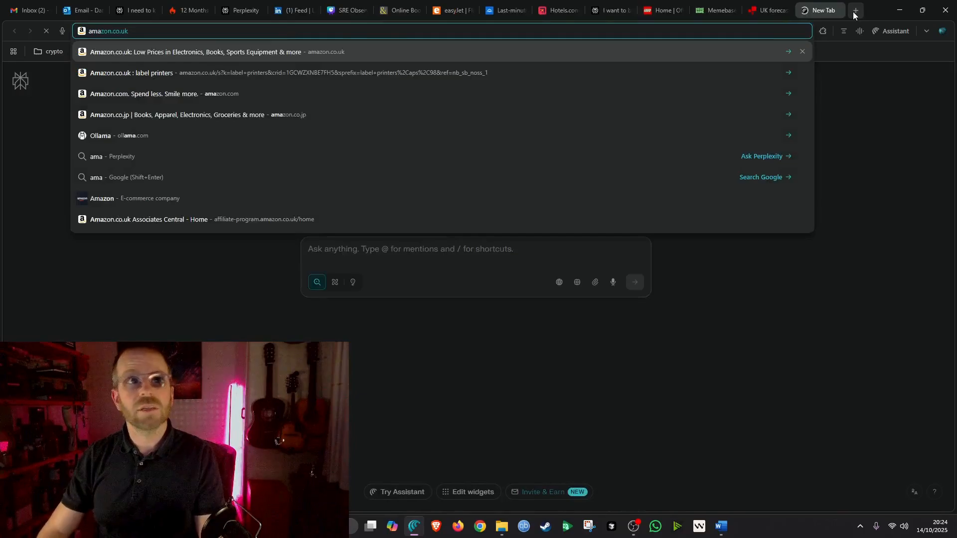
left_click(191, 51)
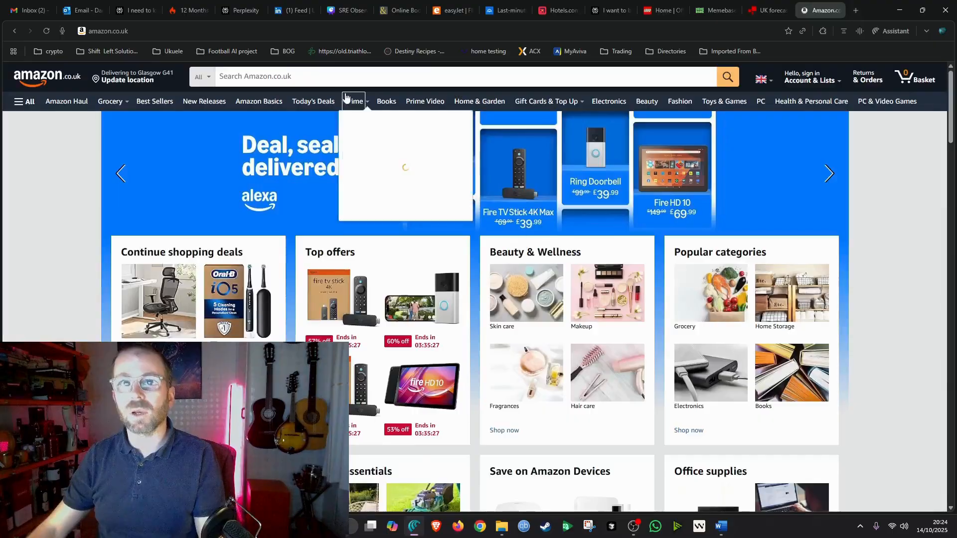
type("offic")
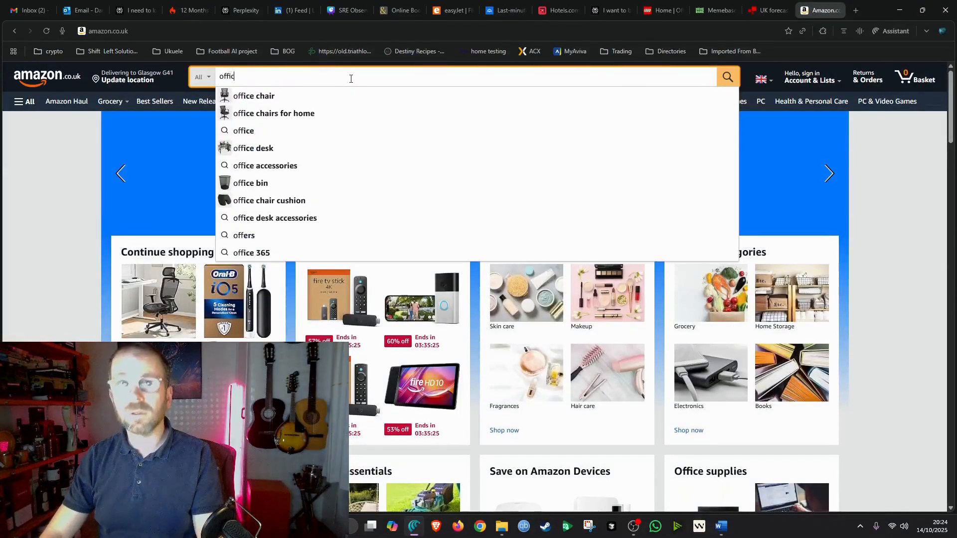
left_click(254, 95)
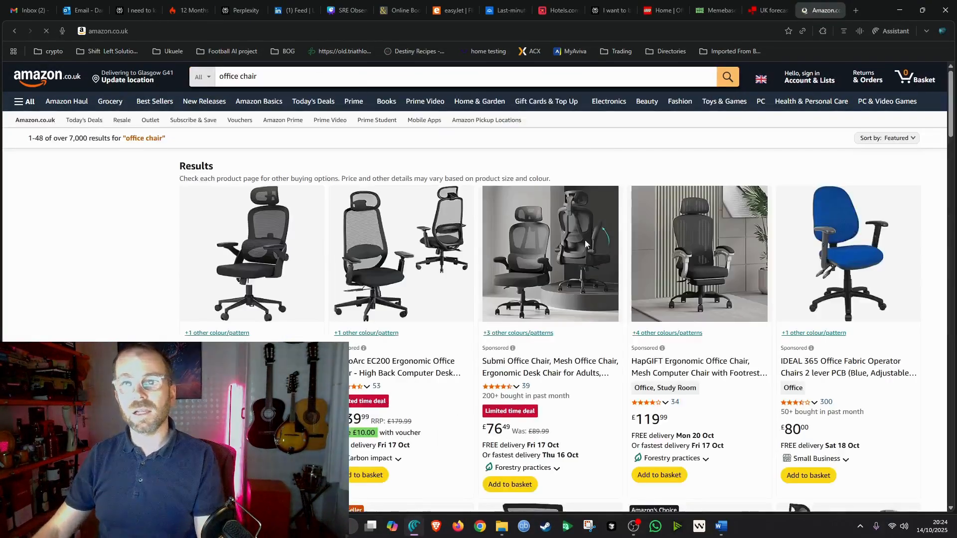
scroll("down", 3)
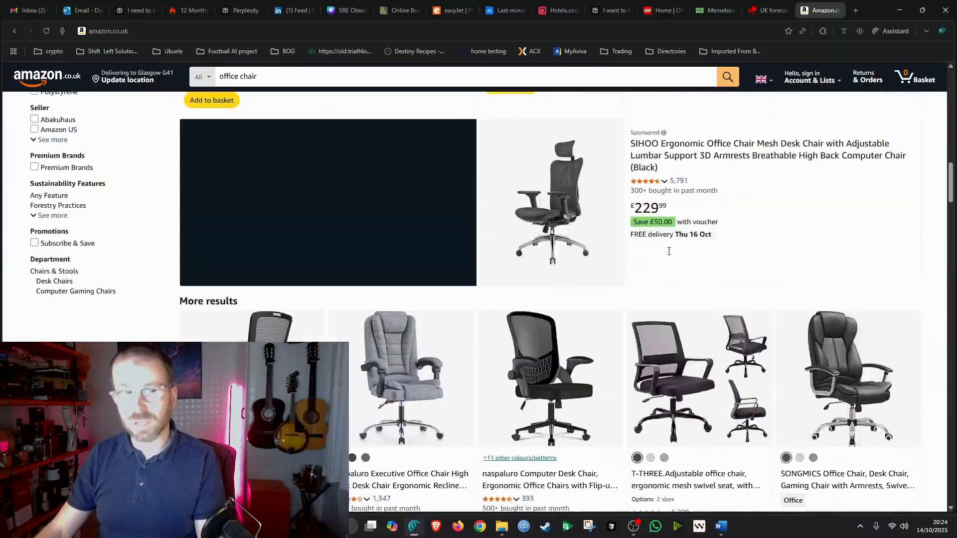
left_click(895, 31)
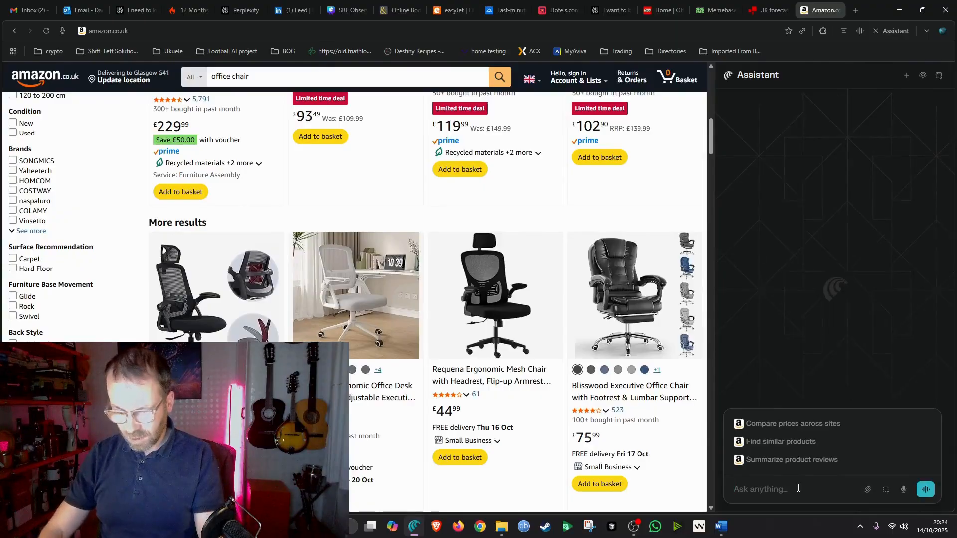
Ask the Assistant to 'compare prices with Wirecutter', read the comparison, then choose the Requena mesh chair.
type("compare prices with Wirecutter")
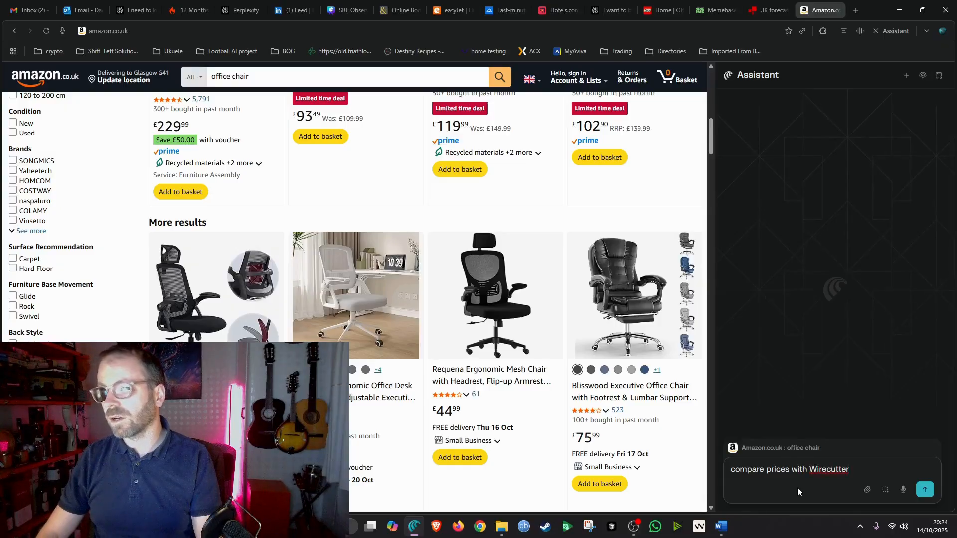
left_click(925, 489)
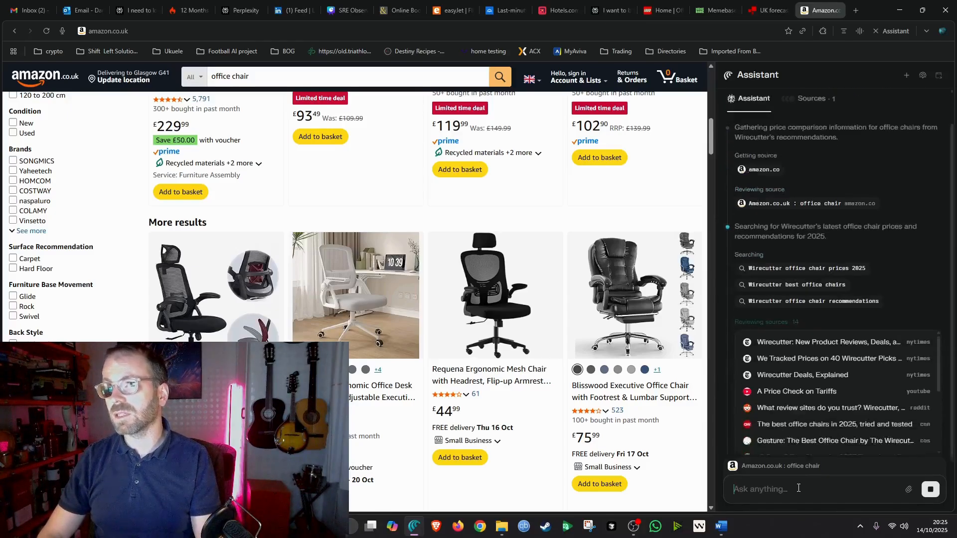
scroll("down", 3)
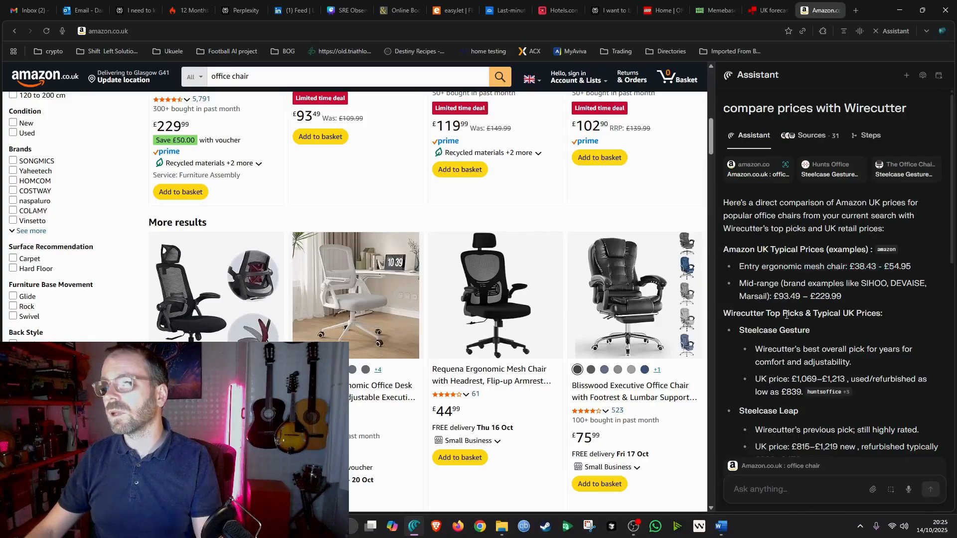
scroll("down", 3)
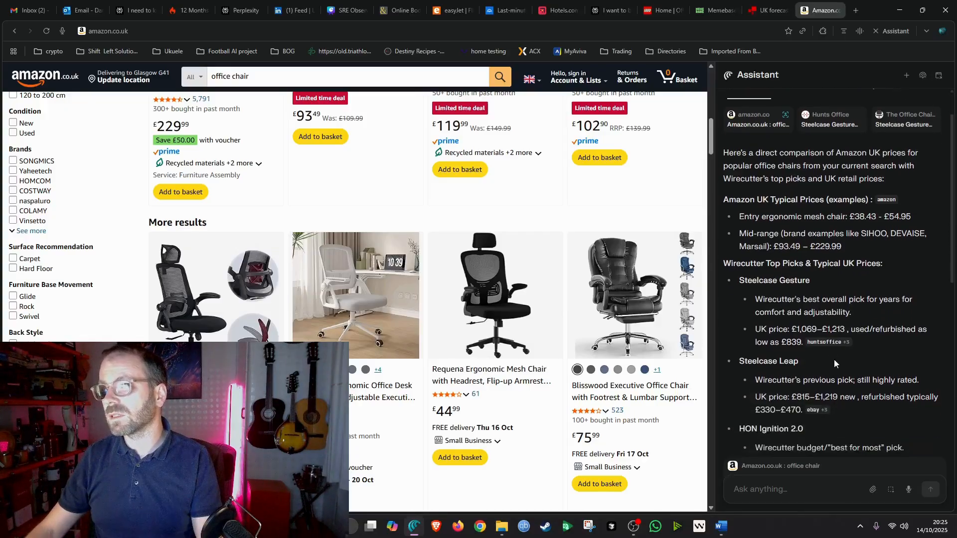
left_click(495, 304)
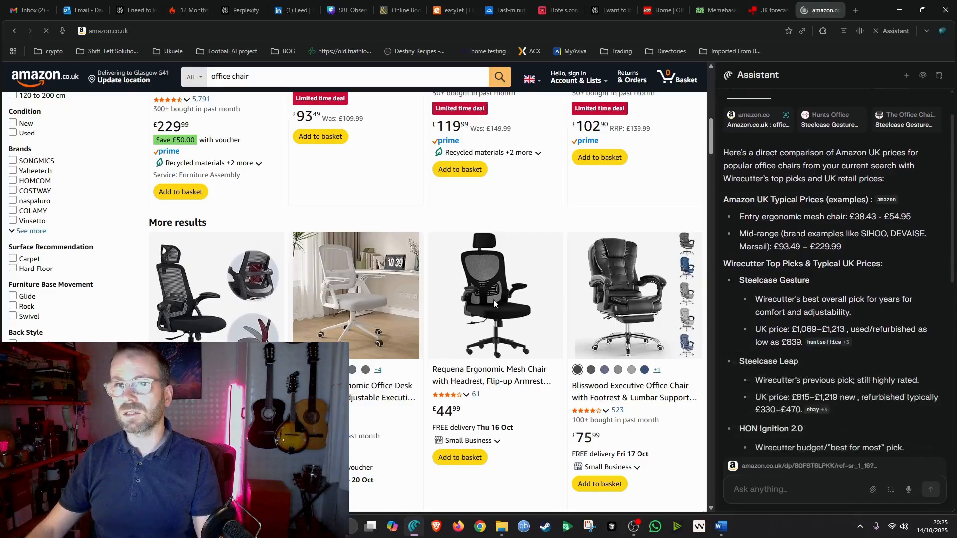
Ask the Assistant to 'compare this chair to Wirecutter' for the Requena Ergonomic Mesh Chair.
left_click(494, 296)
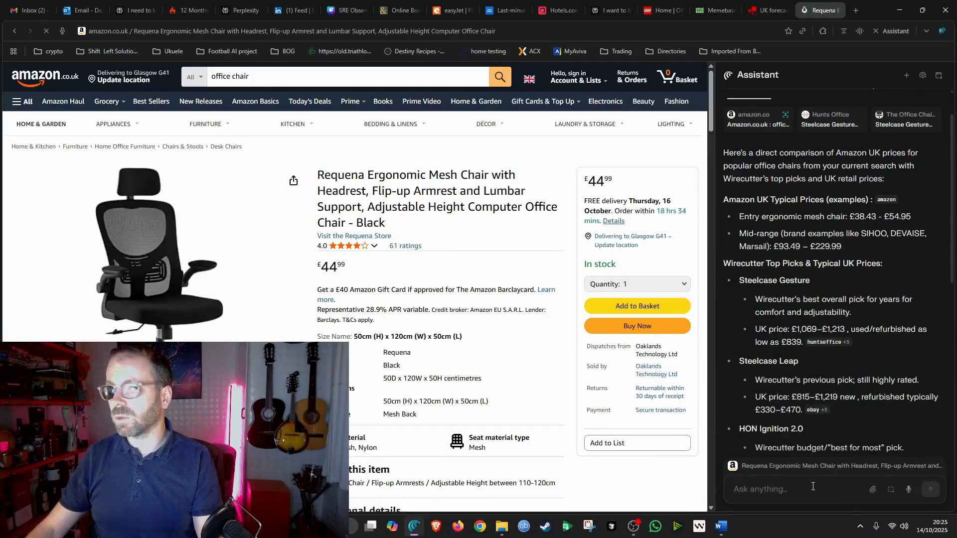
type("compare this chair to Wirecutter")
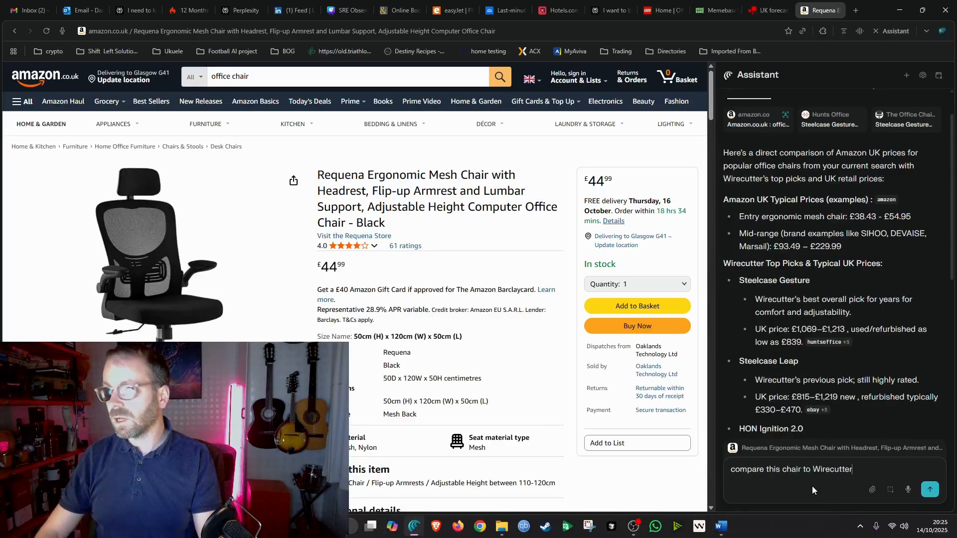
left_click(929, 490)
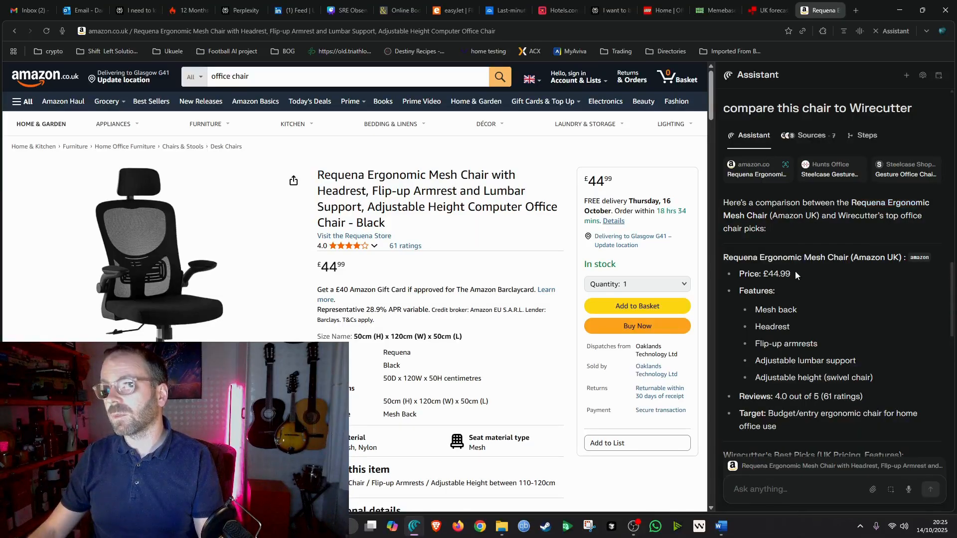
Read through the Assistant's £44.99 Requena vs Wirecutter picks comparison, table and summary.
scroll("down", 3)
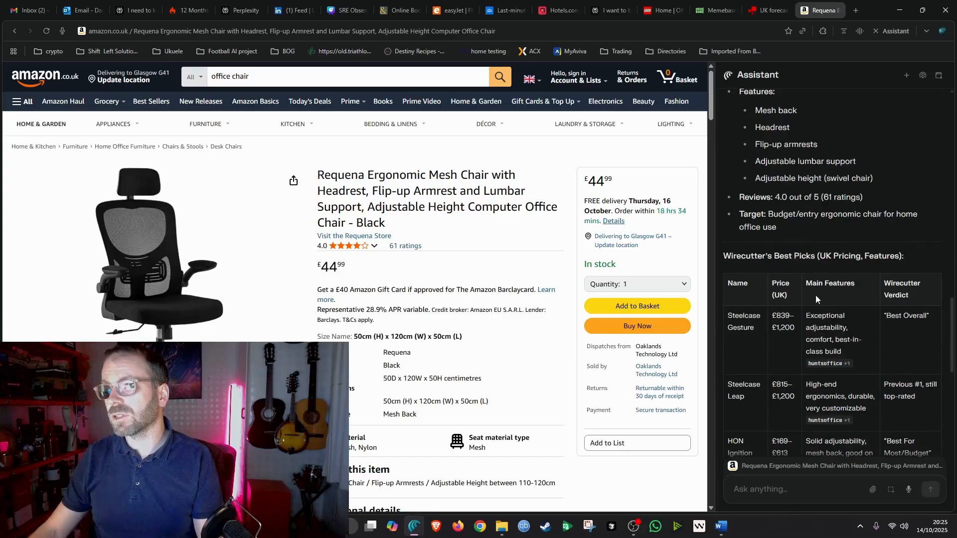
scroll("down", 3)
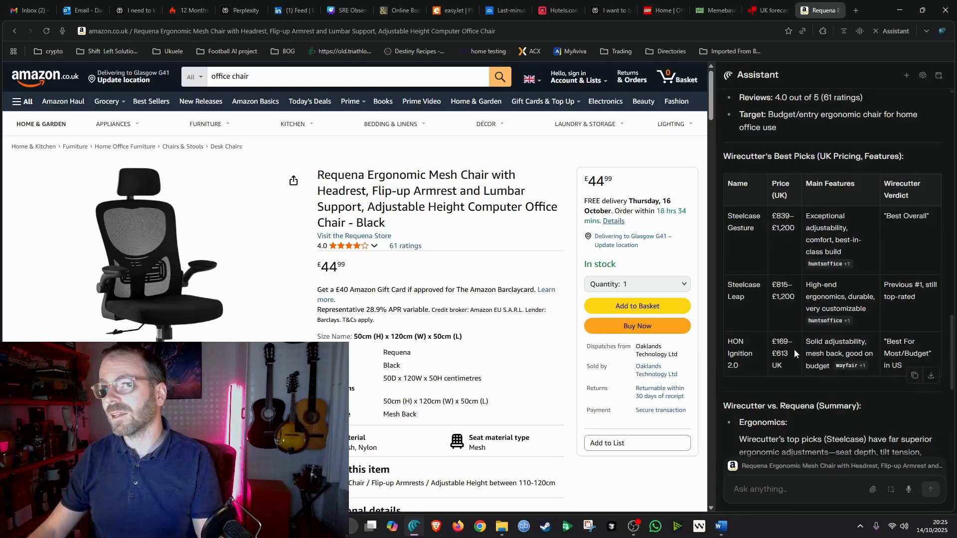
scroll("down", 3)
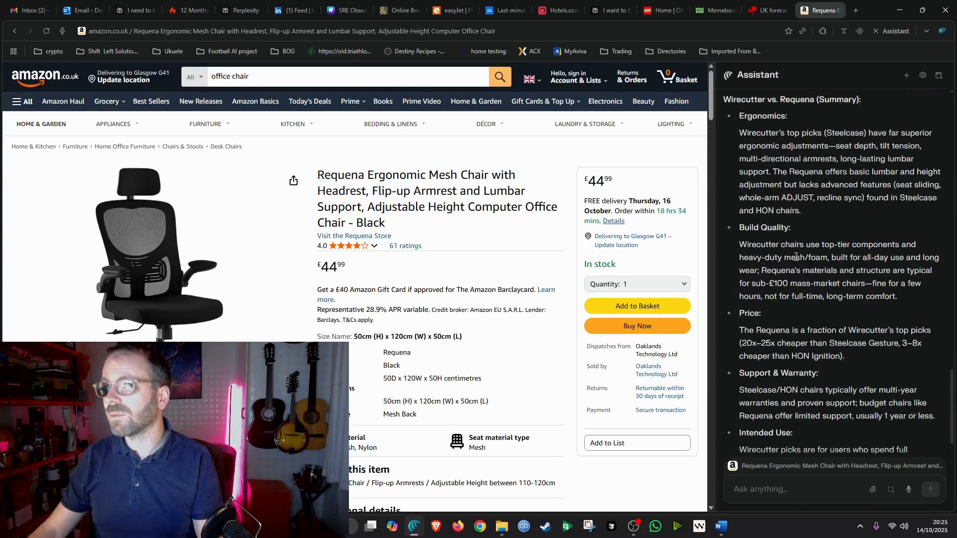
scroll("down", 3)
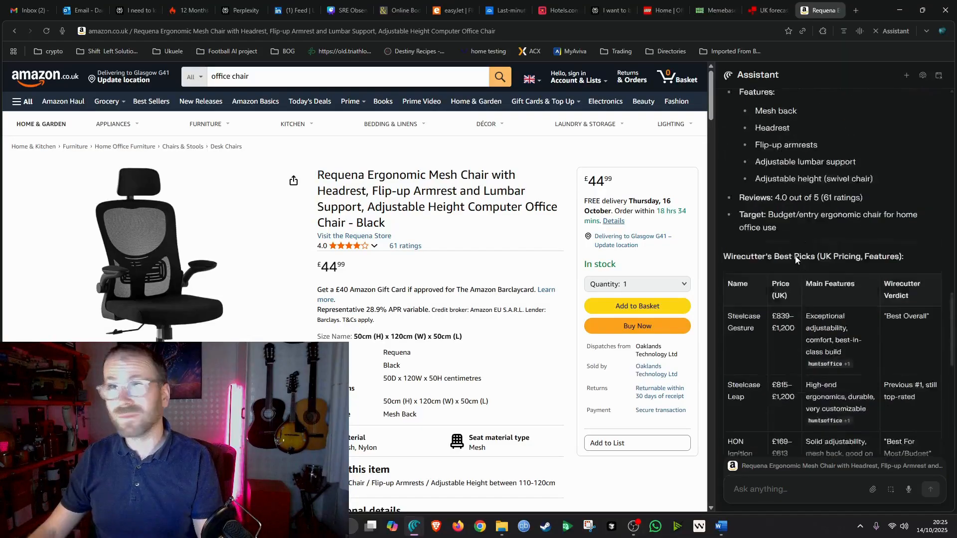
scroll("down", 3)
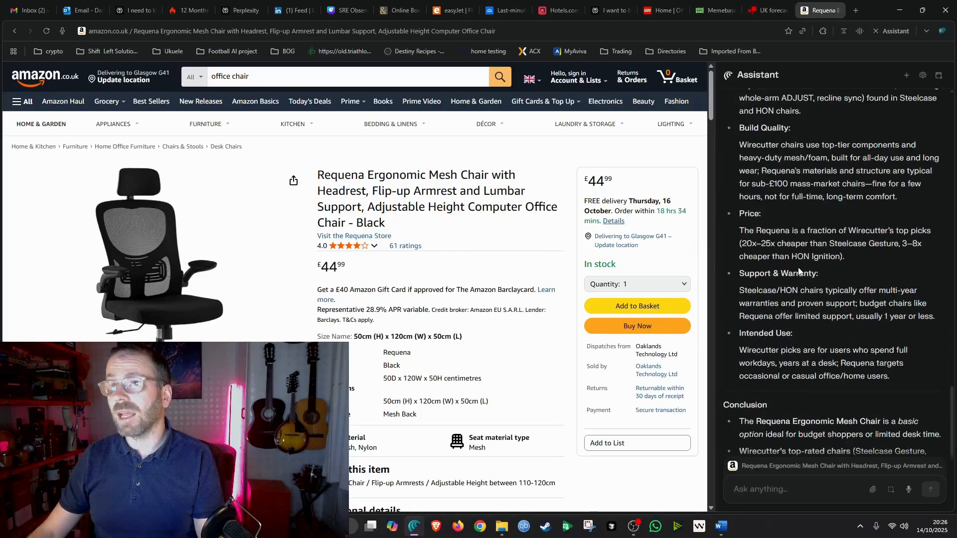
scroll("down", 3)
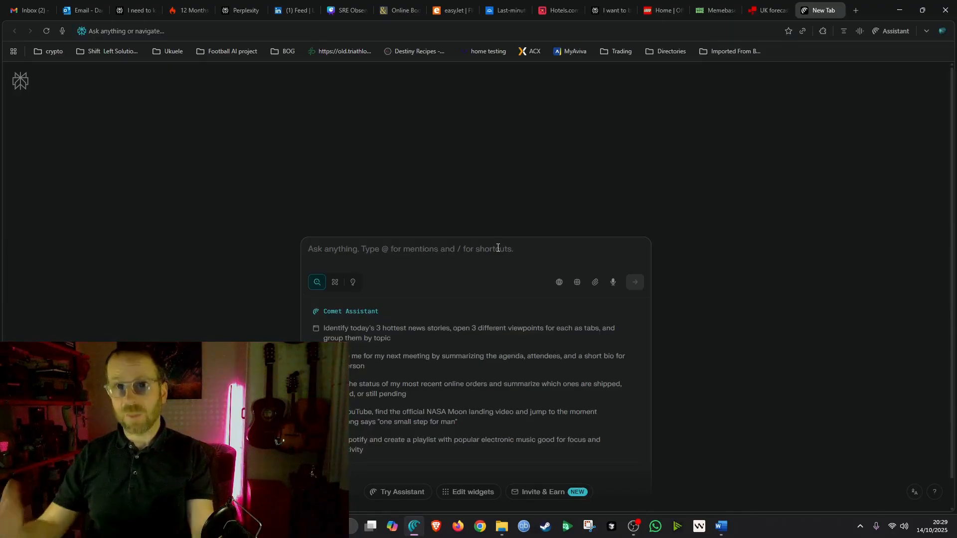
Search 'tech newletters UK' and go to the Which.co.uk Tech newsletter result.
type("tec")
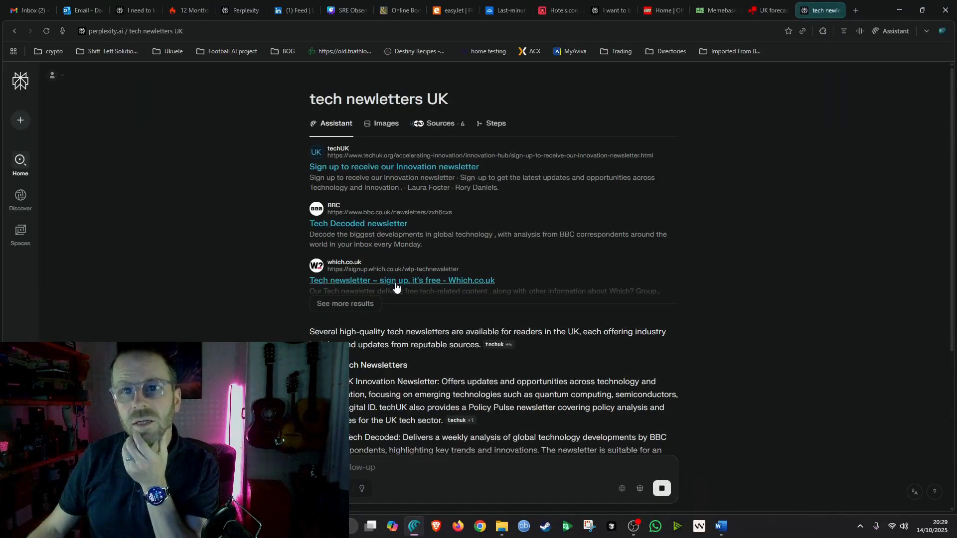
left_click(397, 280)
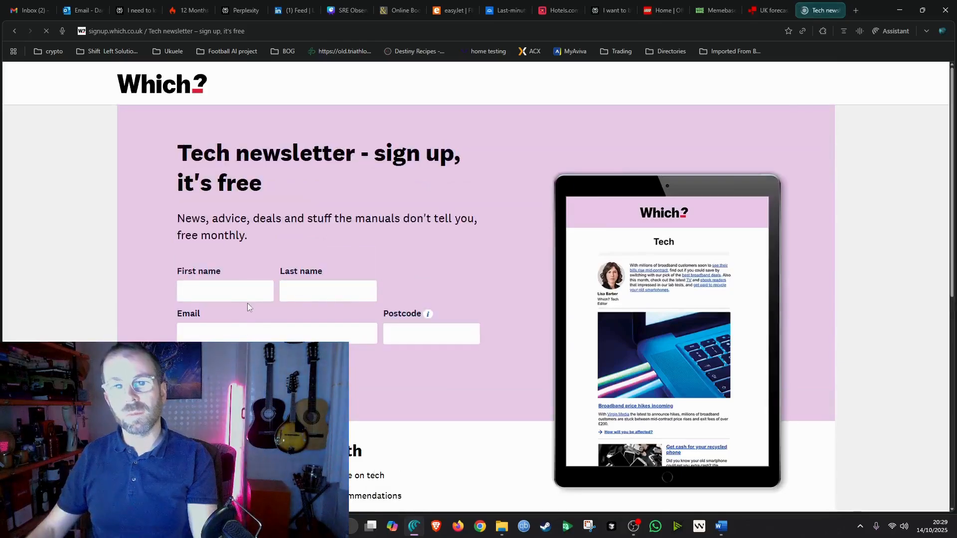
Focus the Postcode field and bring up the Assistant beside the Which? sign-up form.
left_click(431, 348)
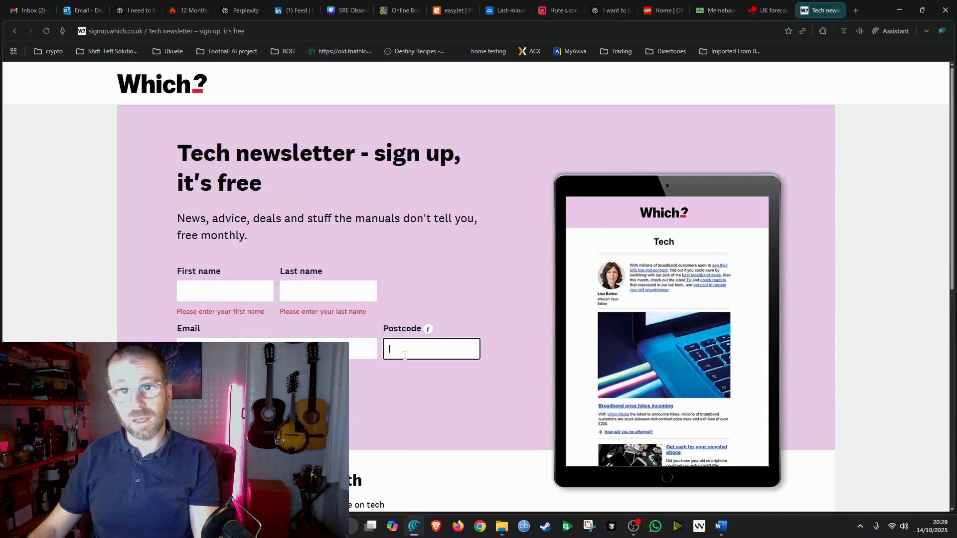
key("alt+tab")
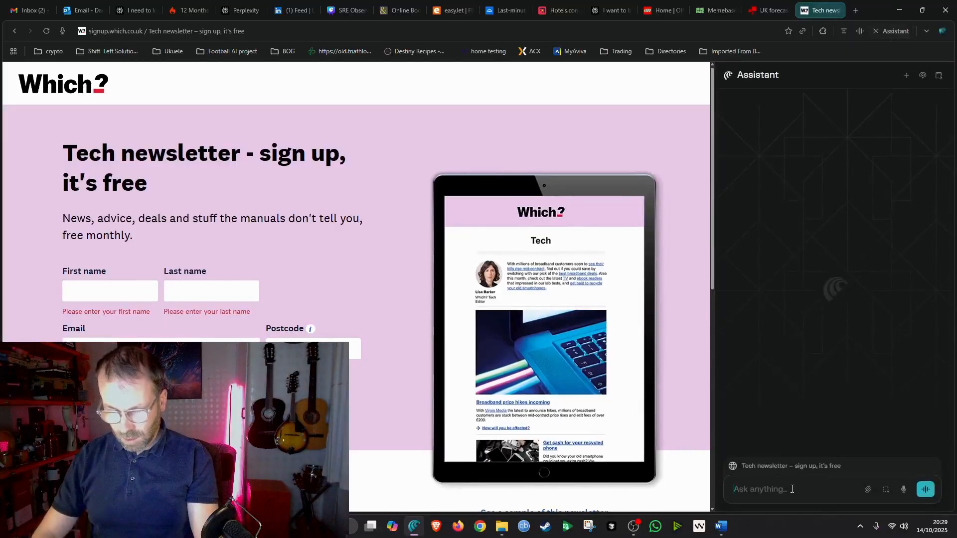
Ask the Assistant to 'sing me up for this newsletter' and supply the surname Murphy when asked.
type("sing me")
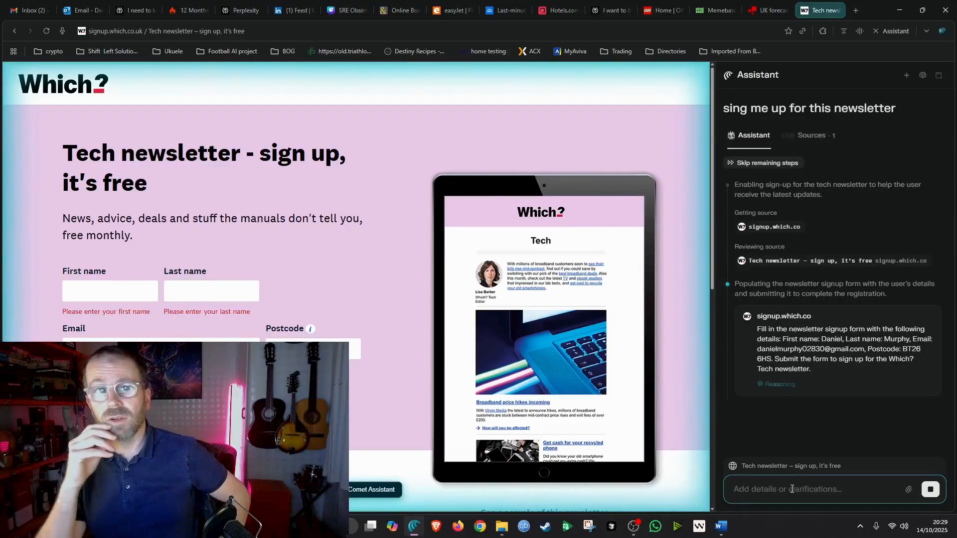
type("Murphy")
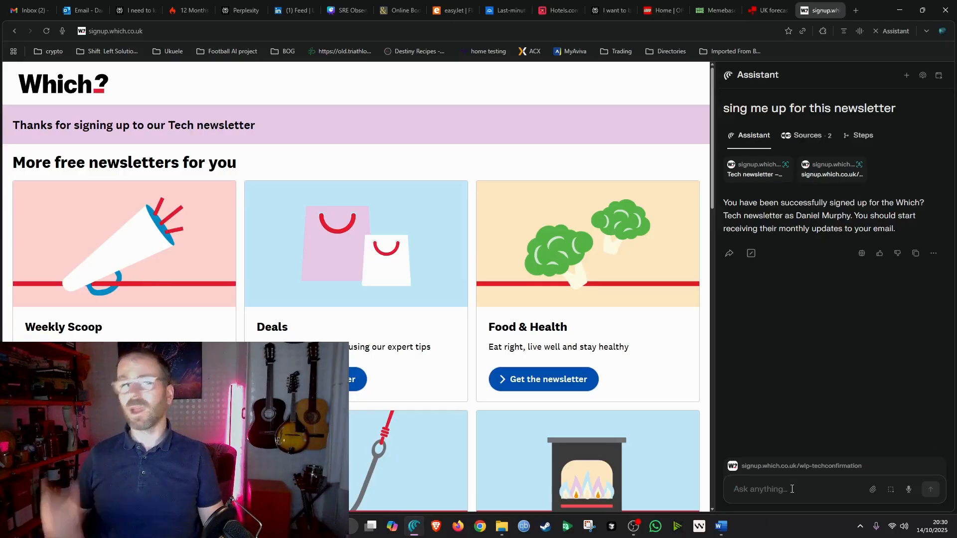
Start a new blank tab with an empty Assistant chat beside it.
left_click(859, 10)
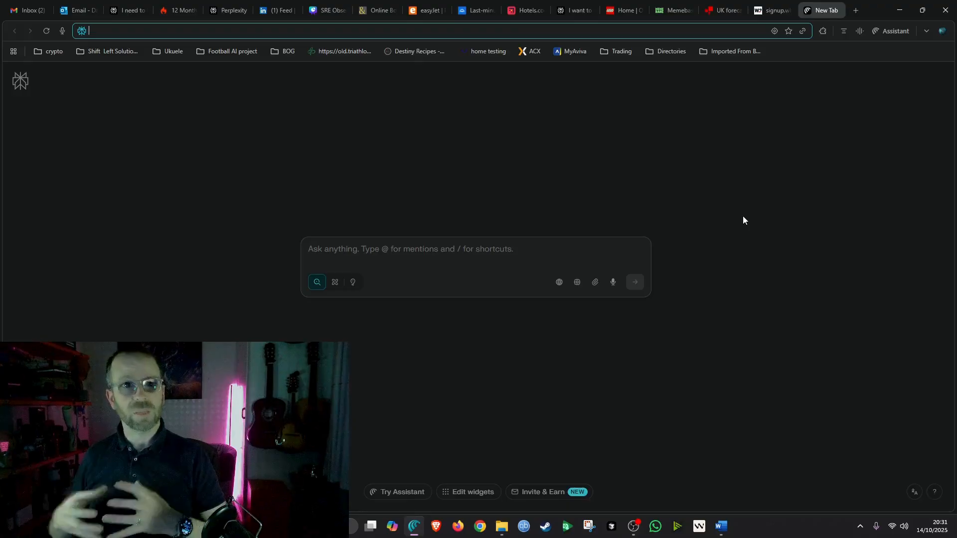
mouse_move(875, 171)
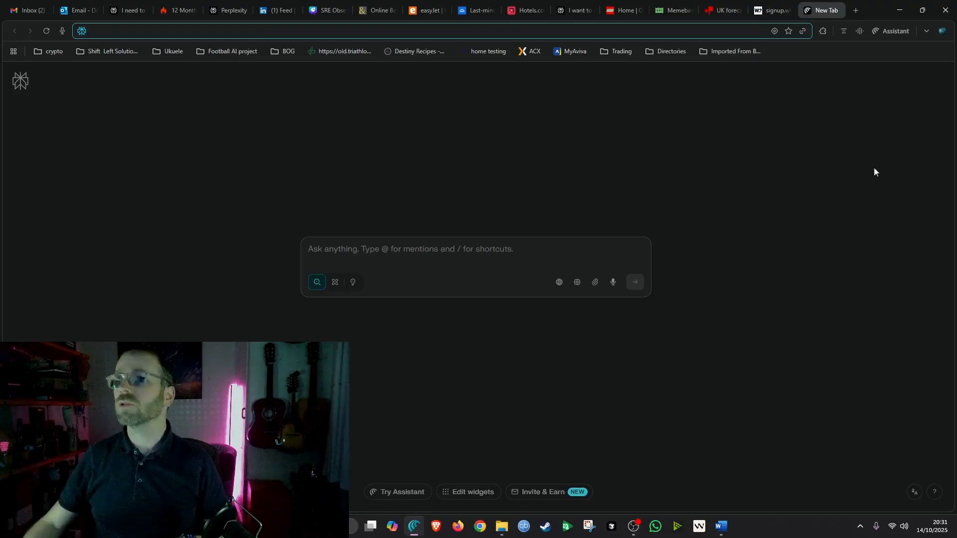
left_click(895, 30)
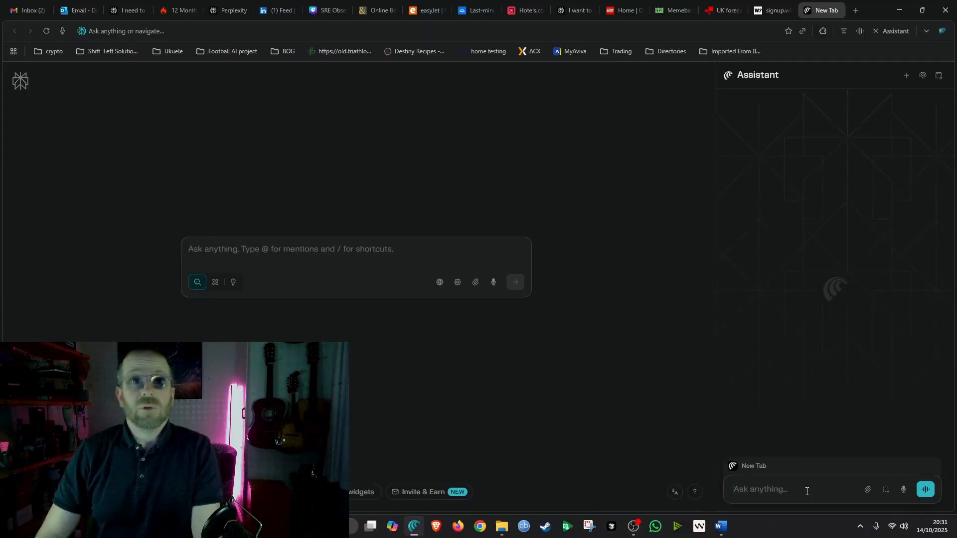
Ask the Assistant to group my tabs by topic, producing colour-coded groups like LEGO & Reselling and UK Economy.
type("grop")
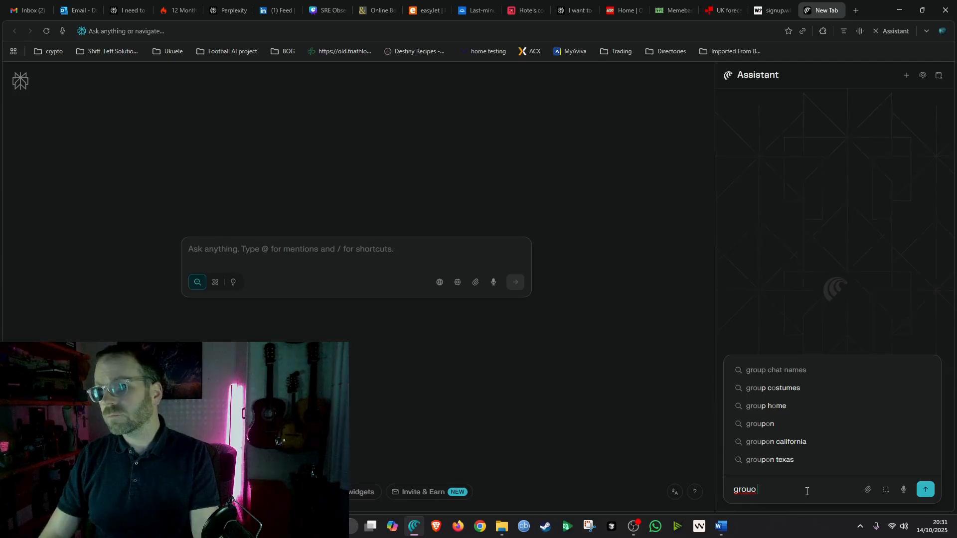
key("Backspace")
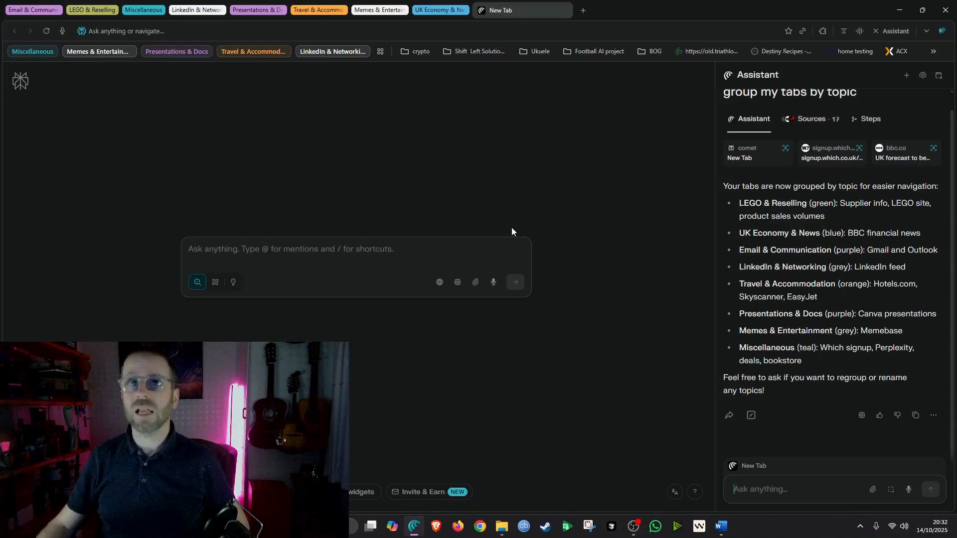
mouse_move(374, 18)
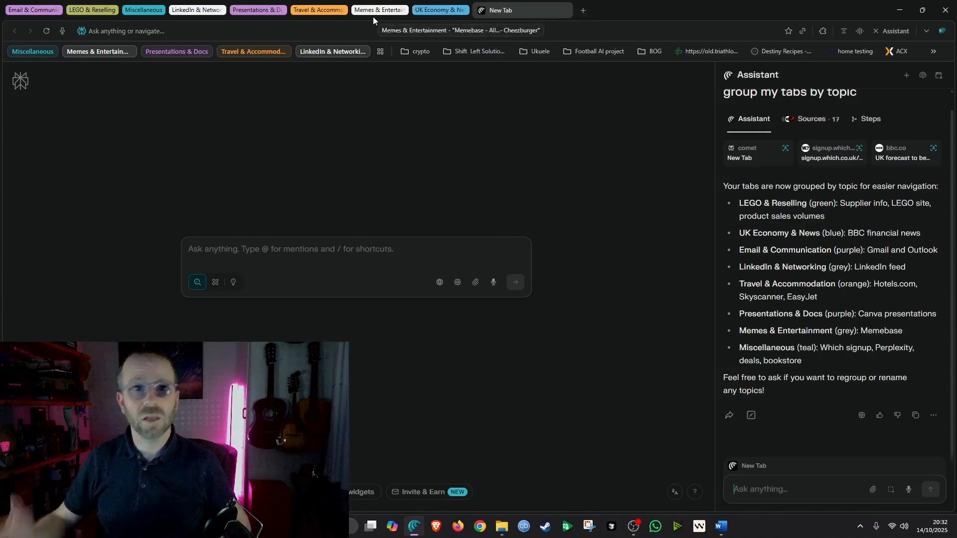